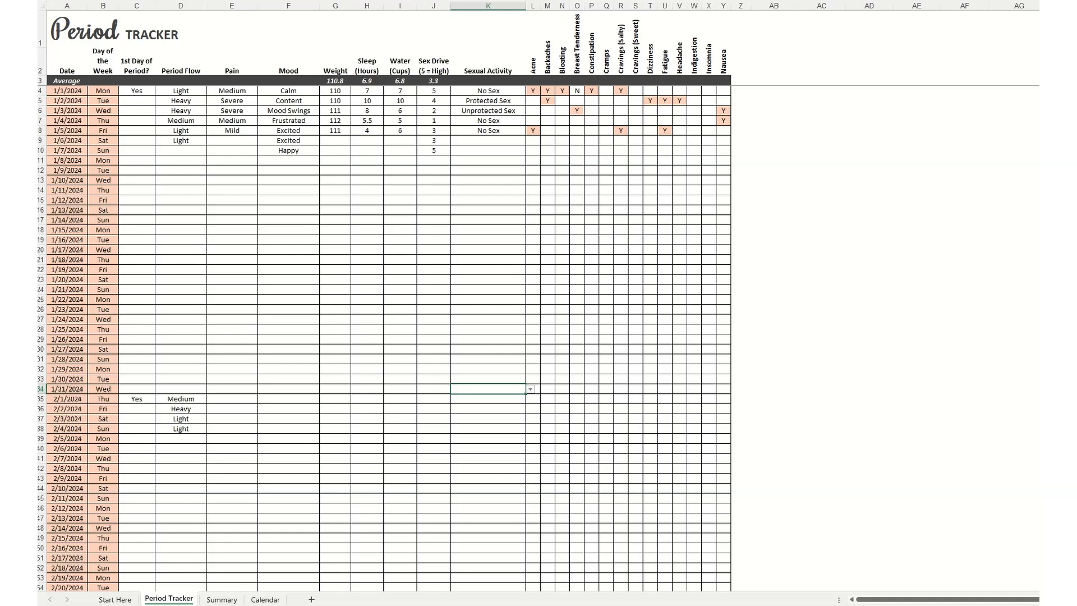
{"action": "mouse_move", "coordinate": [402, 302]}
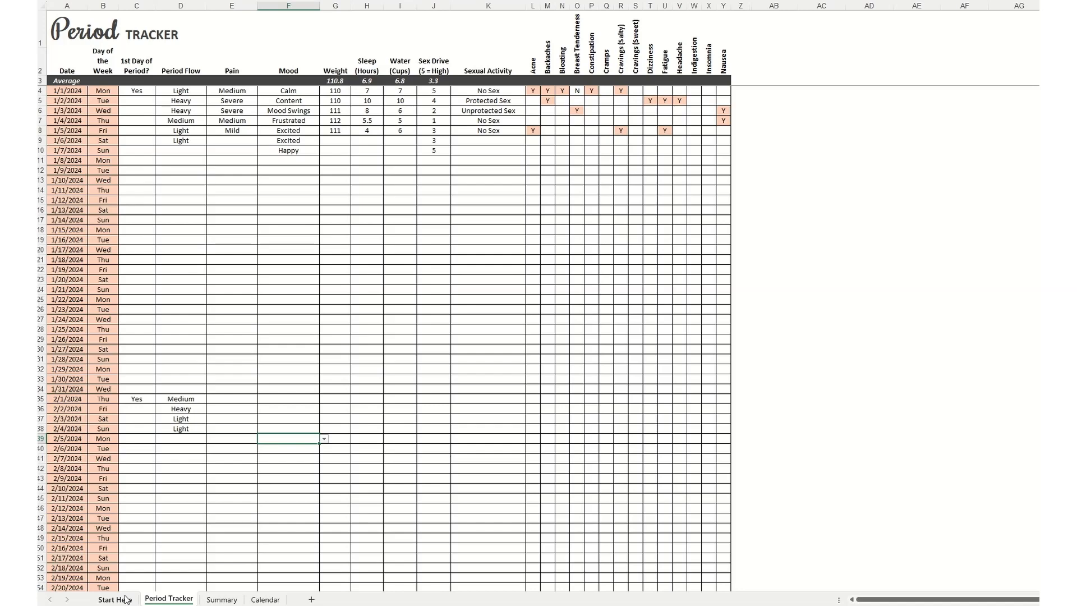
View the Start Here sheet's tracker start date, cycle length and option lists.
{"action": "left_click", "coordinate": [114, 599]}
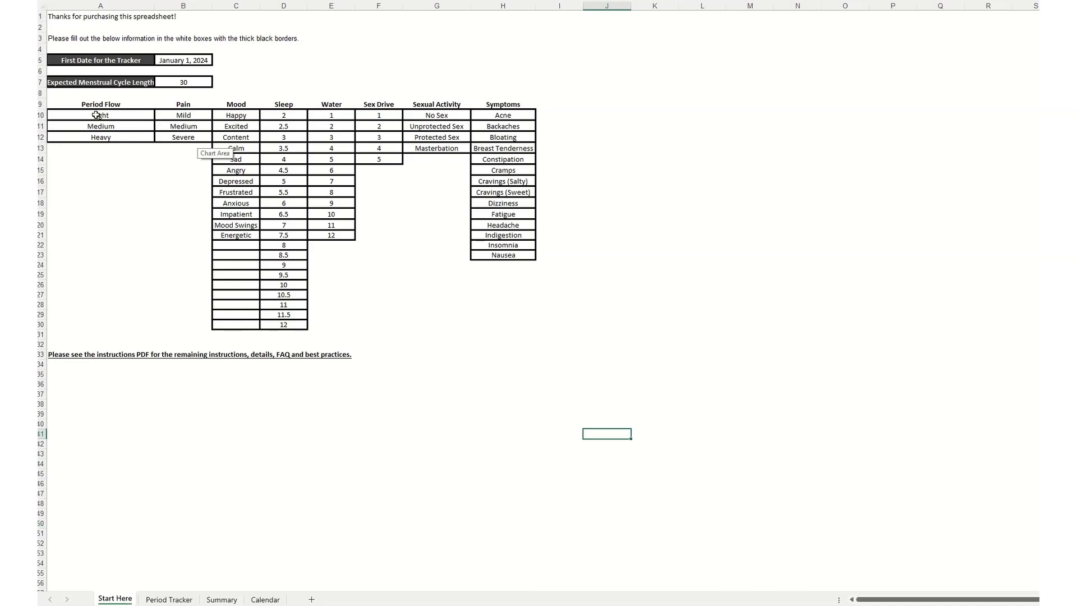
{"action": "left_click", "coordinate": [101, 114]}
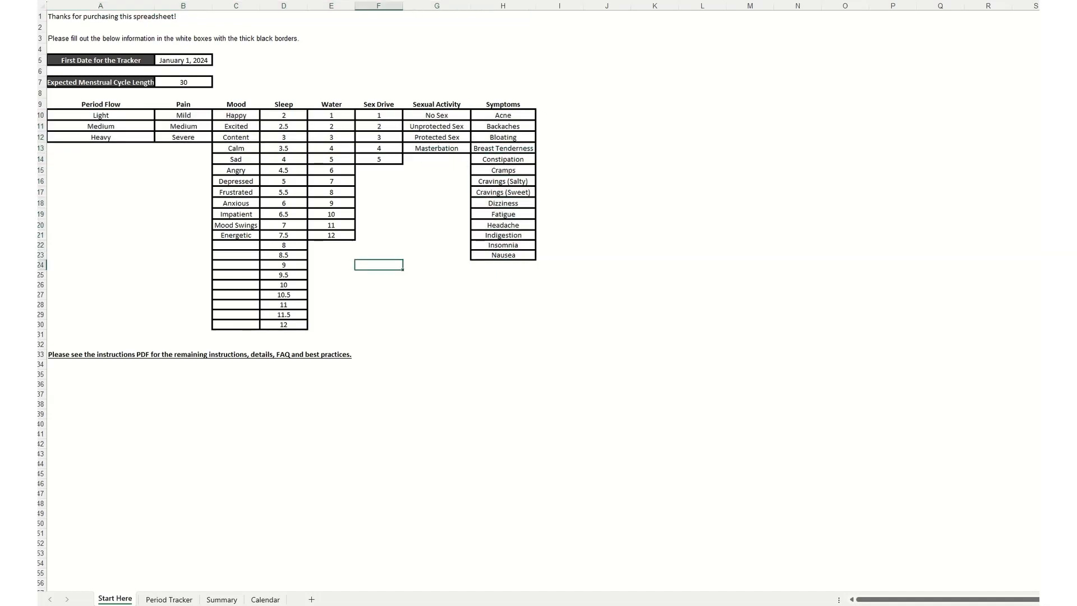
{"action": "mouse_move", "coordinate": [294, 514]}
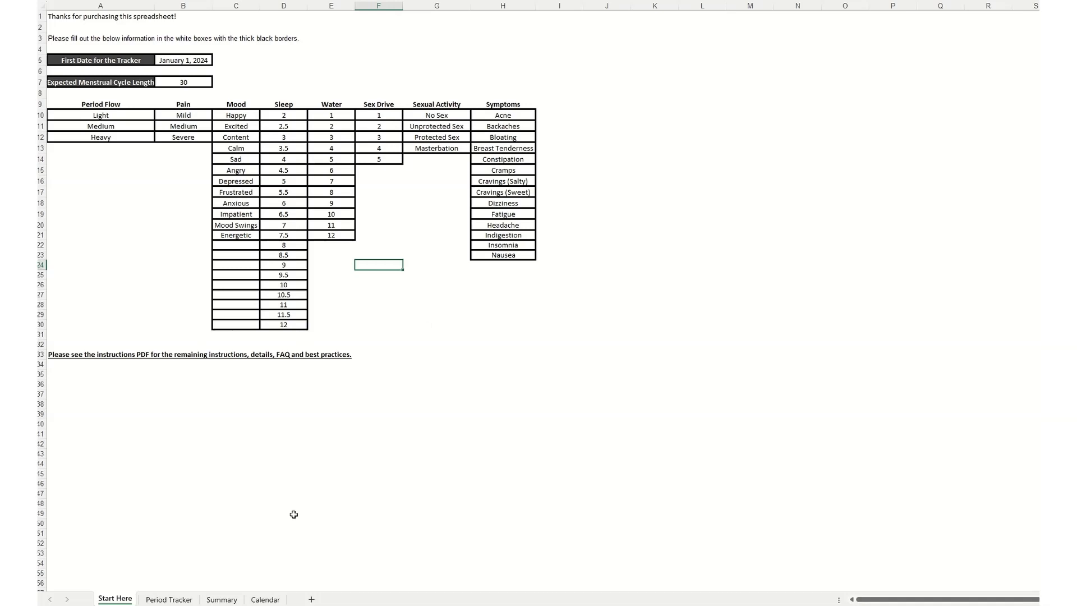
Back on Period Tracker, select January 1's day-of-week, first-day and Pain entries.
{"action": "left_click", "coordinate": [168, 598]}
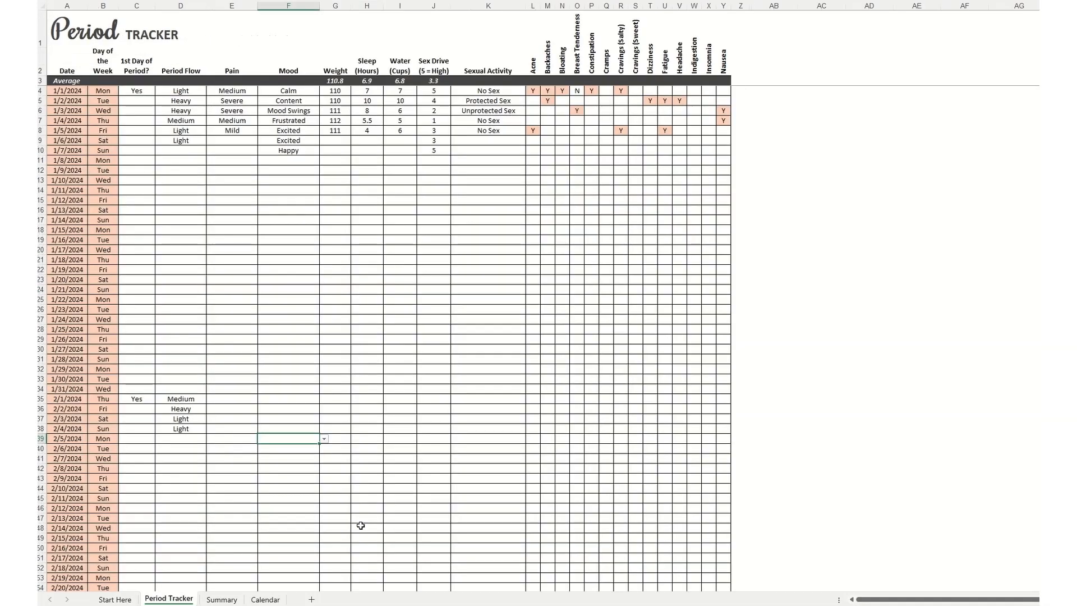
{"action": "mouse_move", "coordinate": [712, 428]}
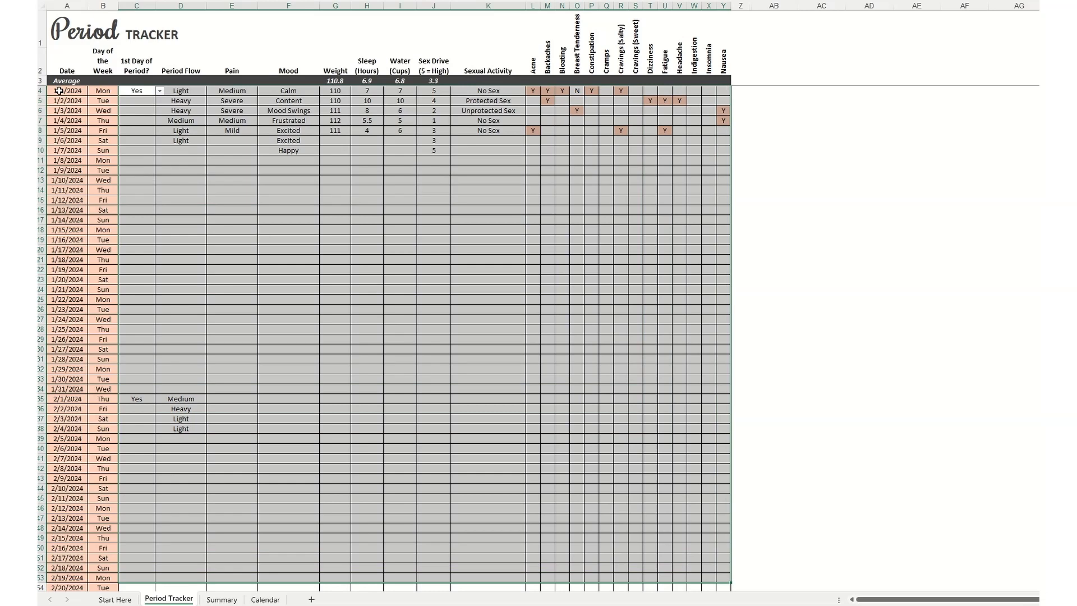
{"action": "left_click", "coordinate": [103, 89]}
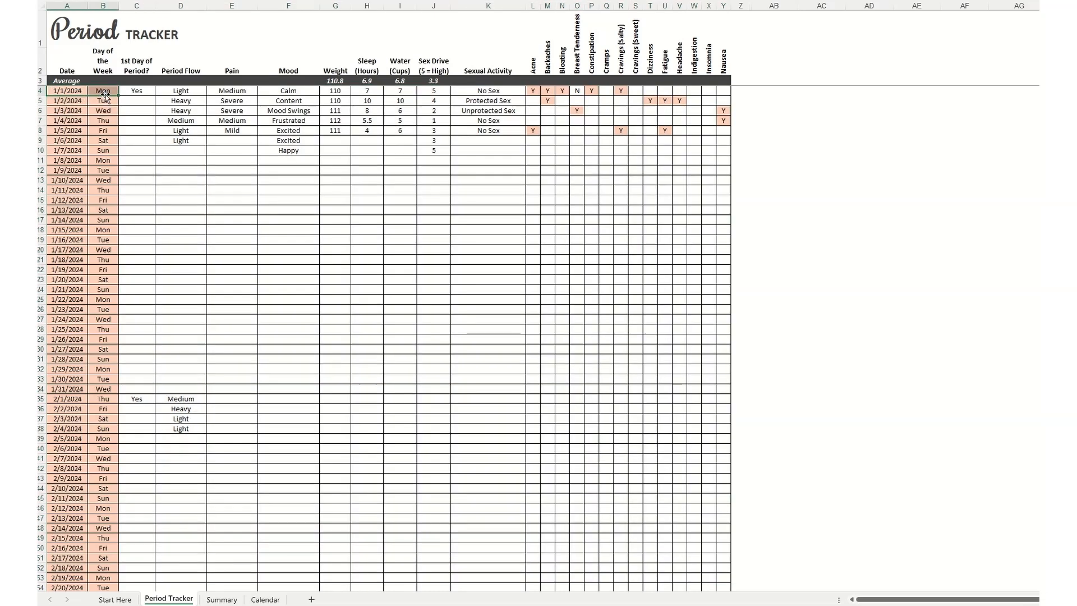
{"action": "mouse_move", "coordinate": [119, 88]}
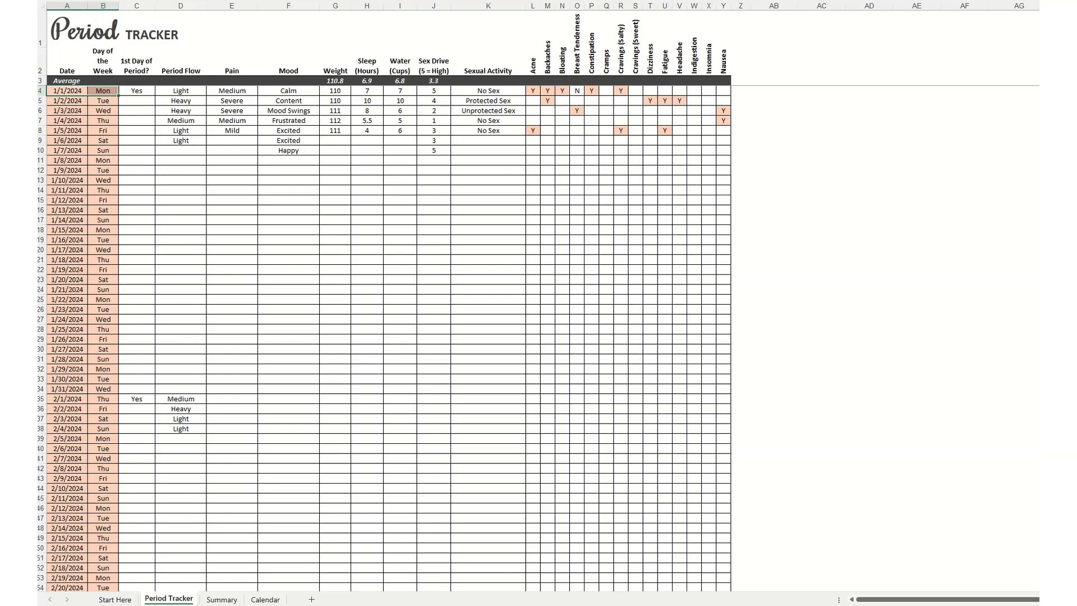
{"action": "left_click", "coordinate": [487, 180]}
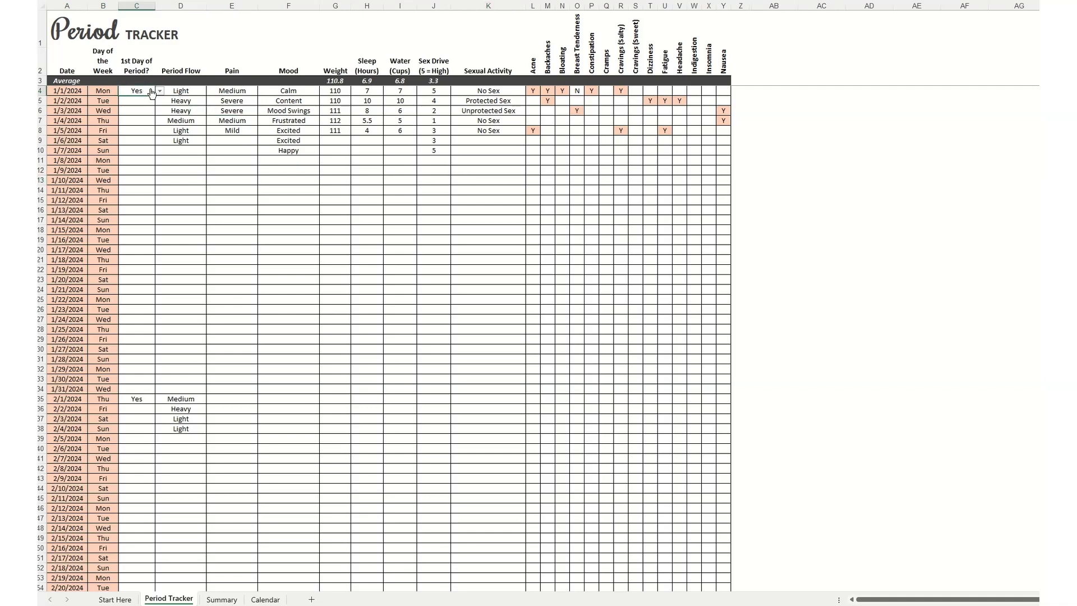
{"action": "left_click", "coordinate": [160, 89]}
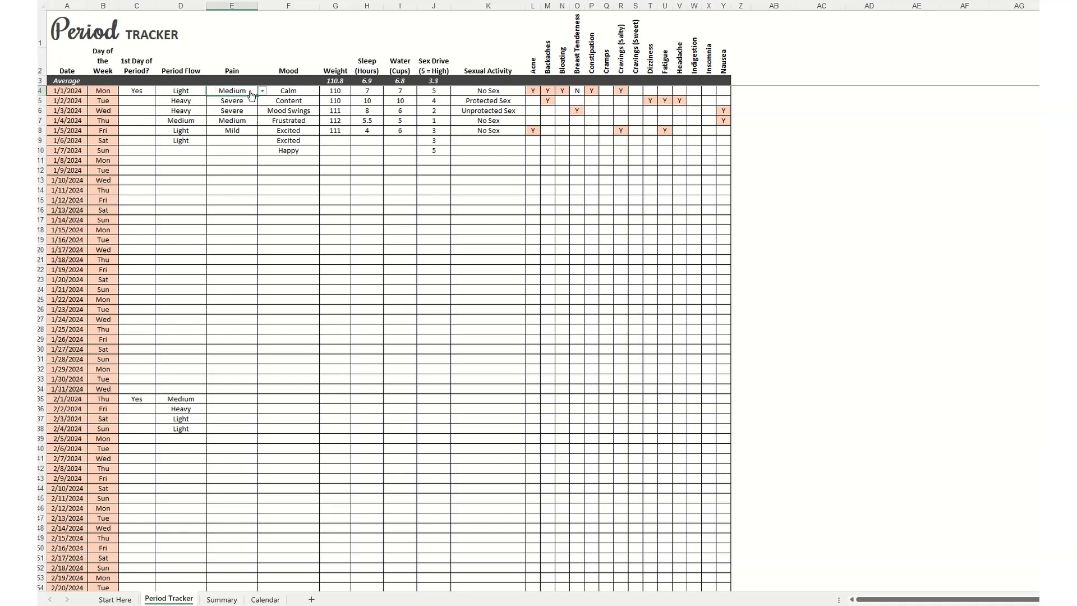
Select January 1's Mood, Water, Sex Drive and Acne entries.
{"action": "left_click", "coordinate": [288, 90]}
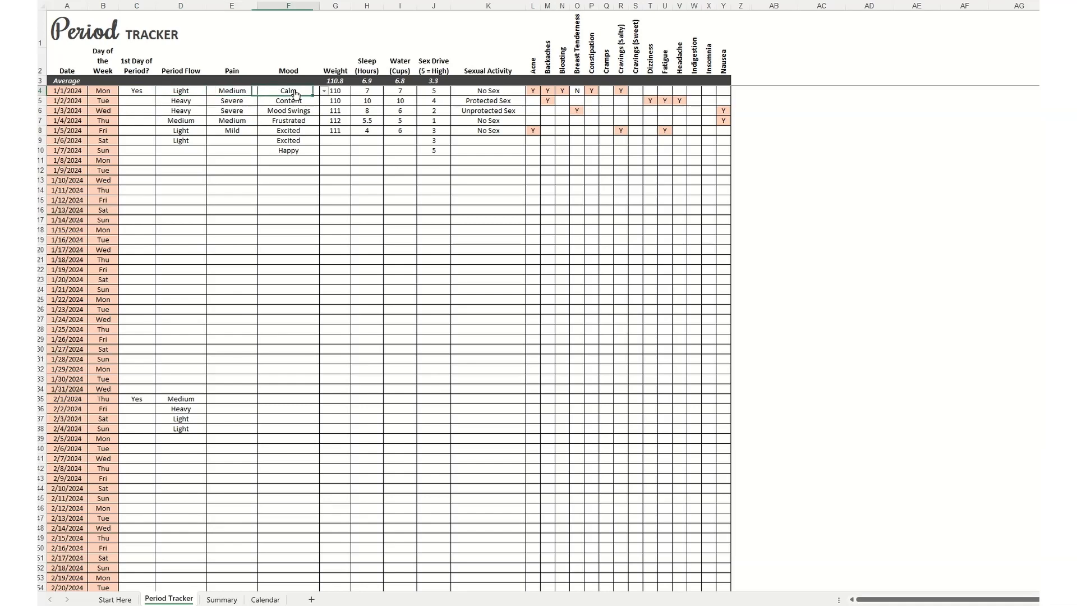
{"action": "left_click", "coordinate": [324, 89]}
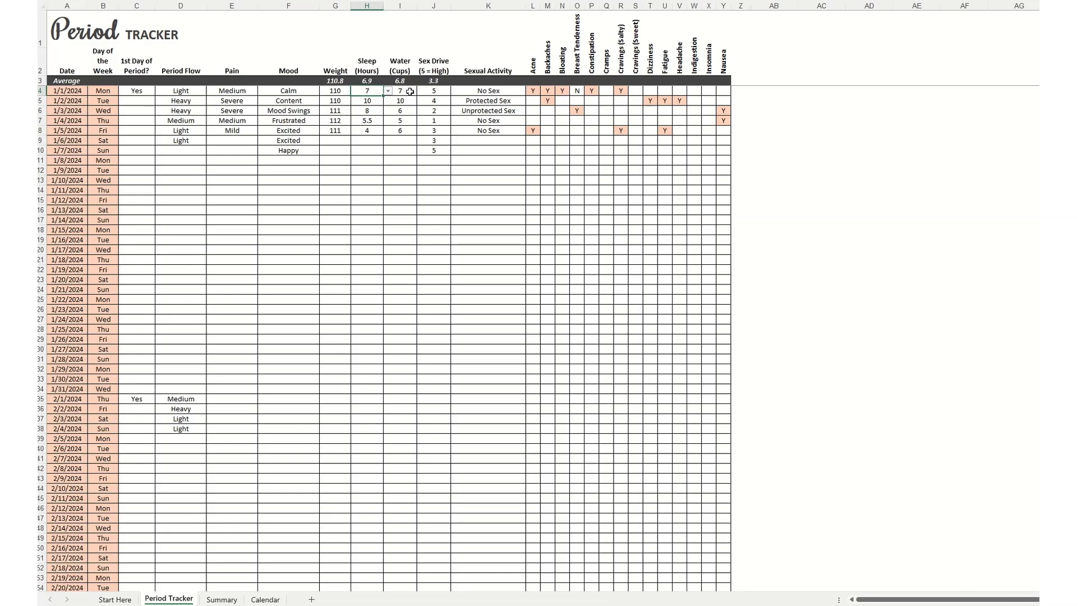
{"action": "left_click", "coordinate": [434, 90]}
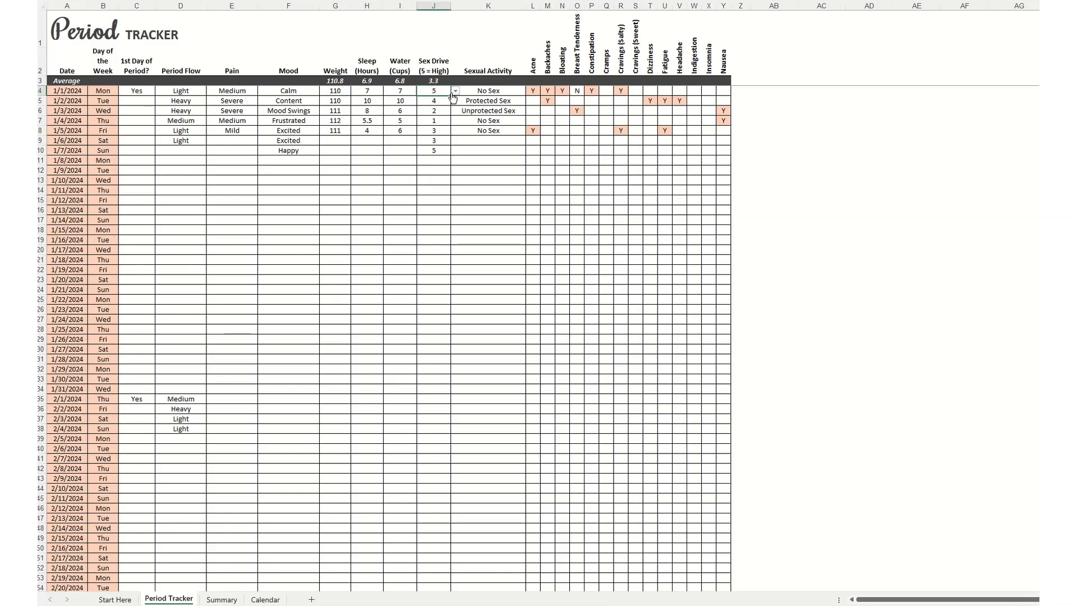
{"action": "left_click", "coordinate": [487, 89]}
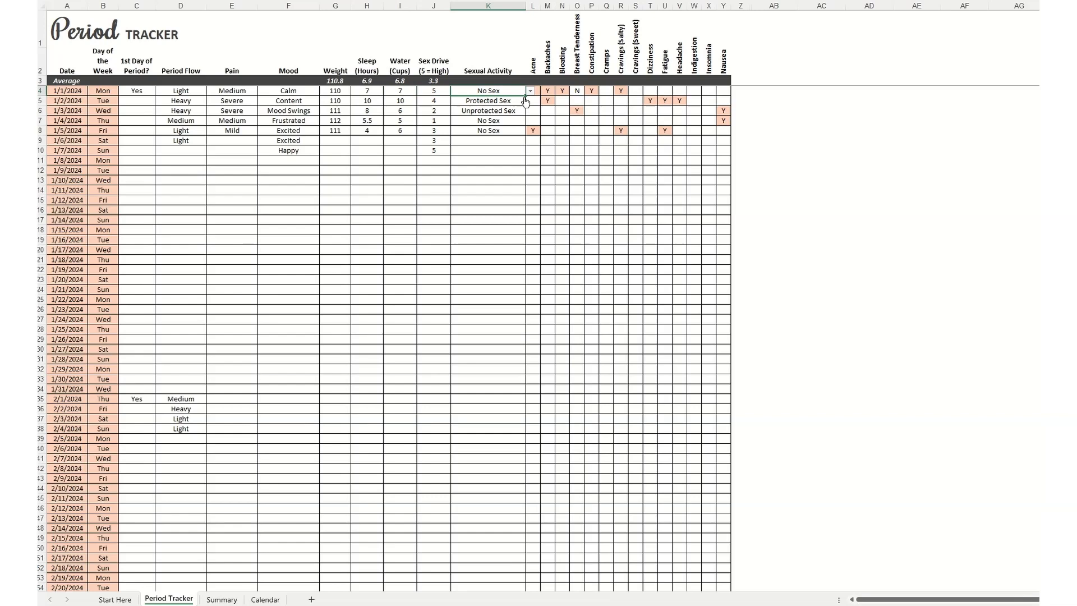
{"action": "left_click", "coordinate": [528, 89]}
{"action": "type", "text": "Y"}
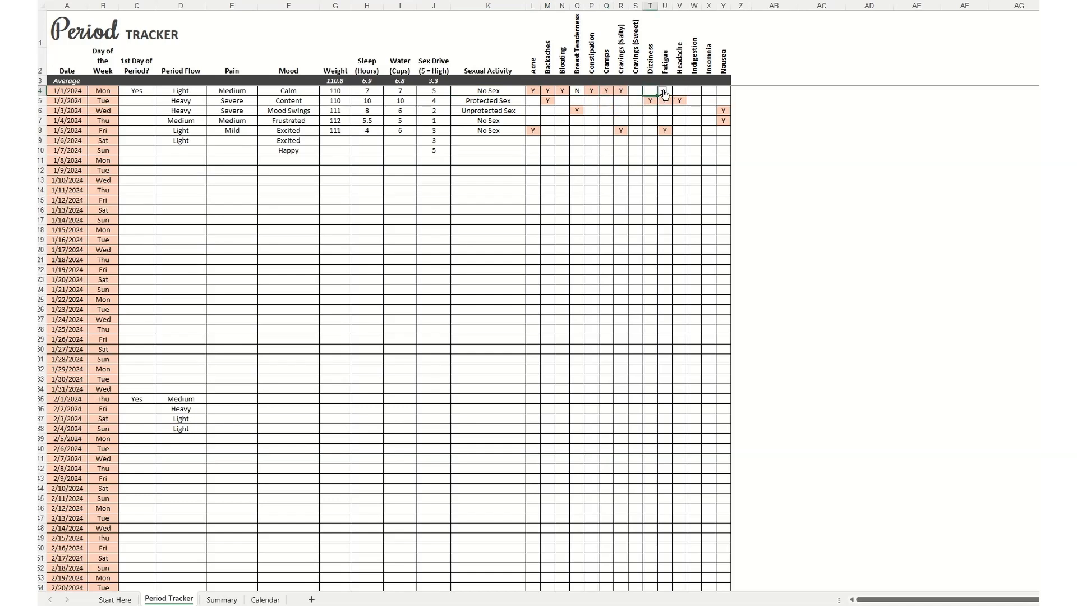
Mark Dizziness as N for January 1 and finish that day's row.
{"action": "left_click", "coordinate": [648, 100]}
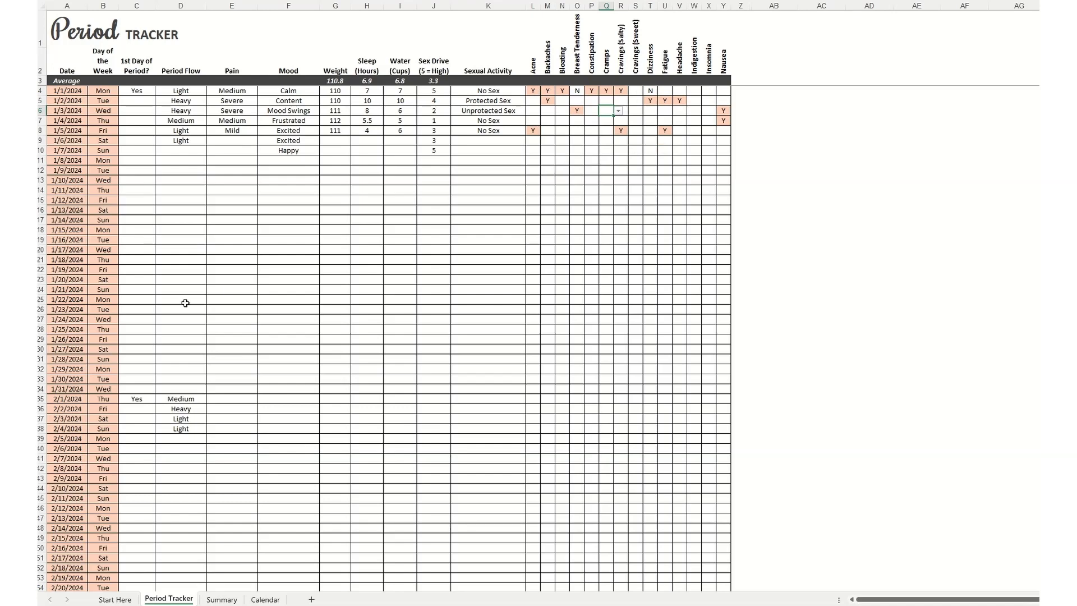
{"action": "mouse_move", "coordinate": [348, 233]}
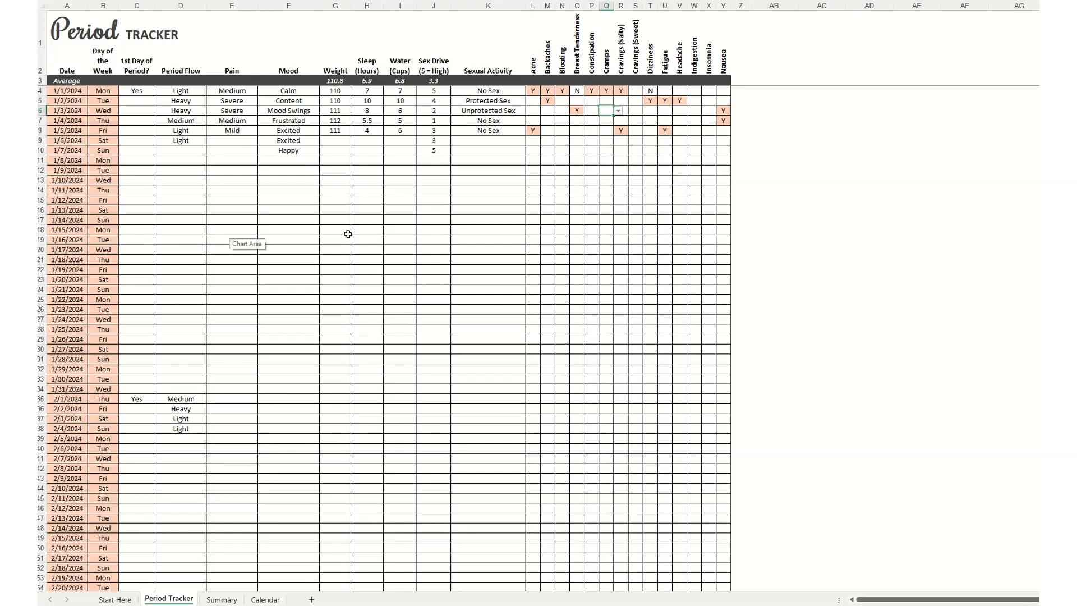
{"action": "mouse_move", "coordinate": [349, 229]}
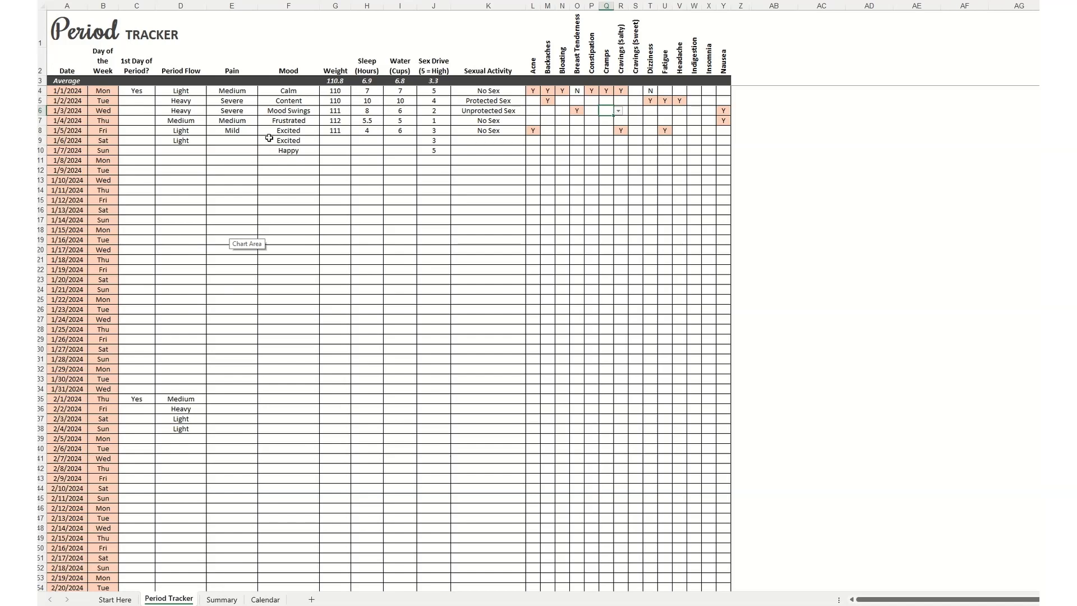
{"action": "left_click", "coordinate": [263, 89]}
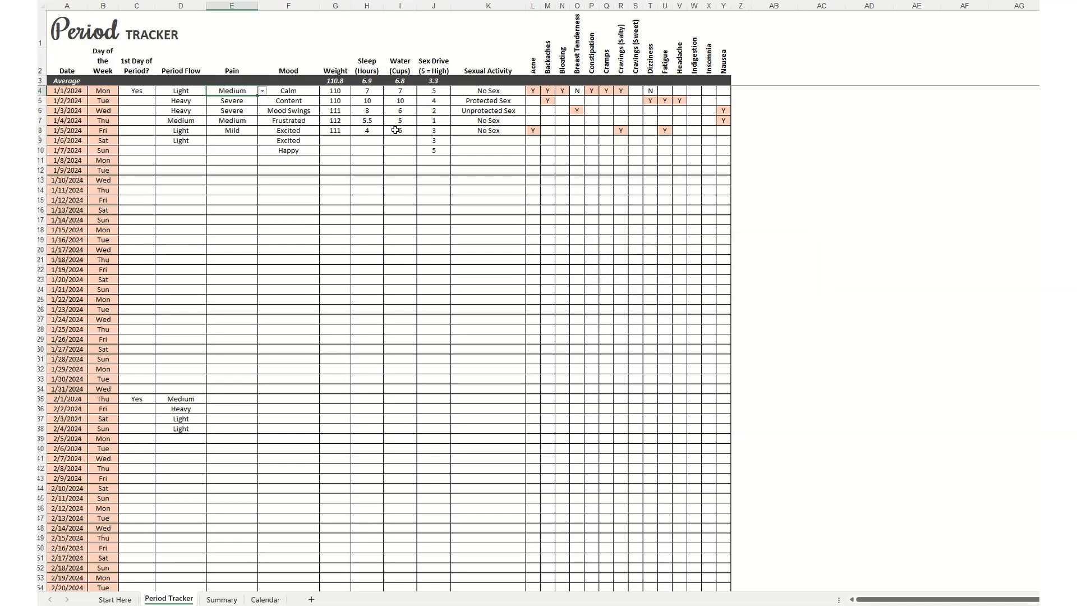
{"action": "left_click", "coordinate": [262, 90]}
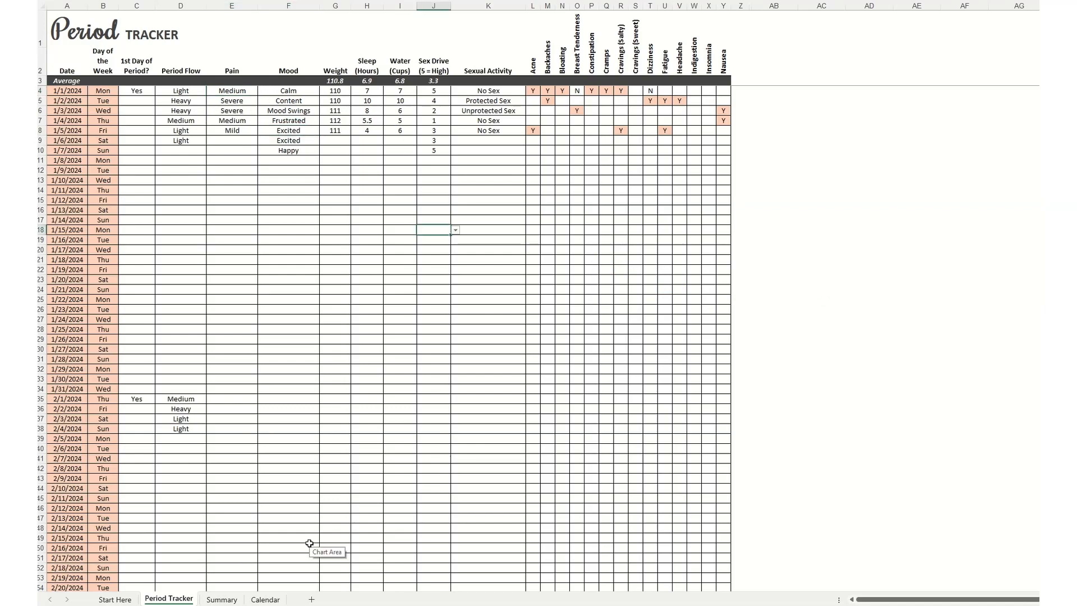
{"action": "mouse_move", "coordinate": [313, 540]}
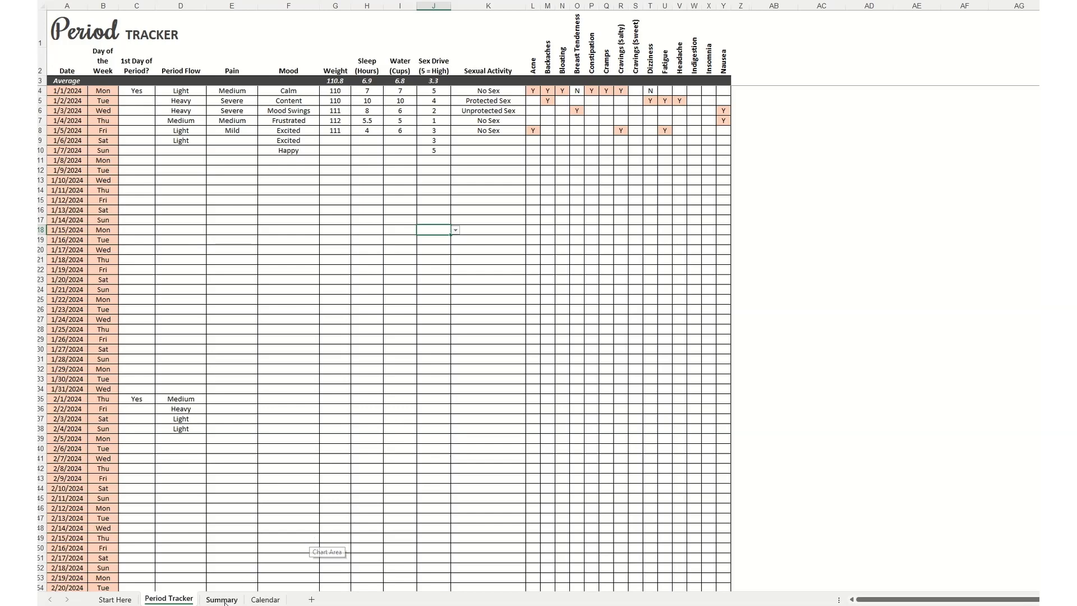
Review the Summary sheet's flow, pain, mood, symptom, sleep and water charts.
{"action": "left_click", "coordinate": [221, 599]}
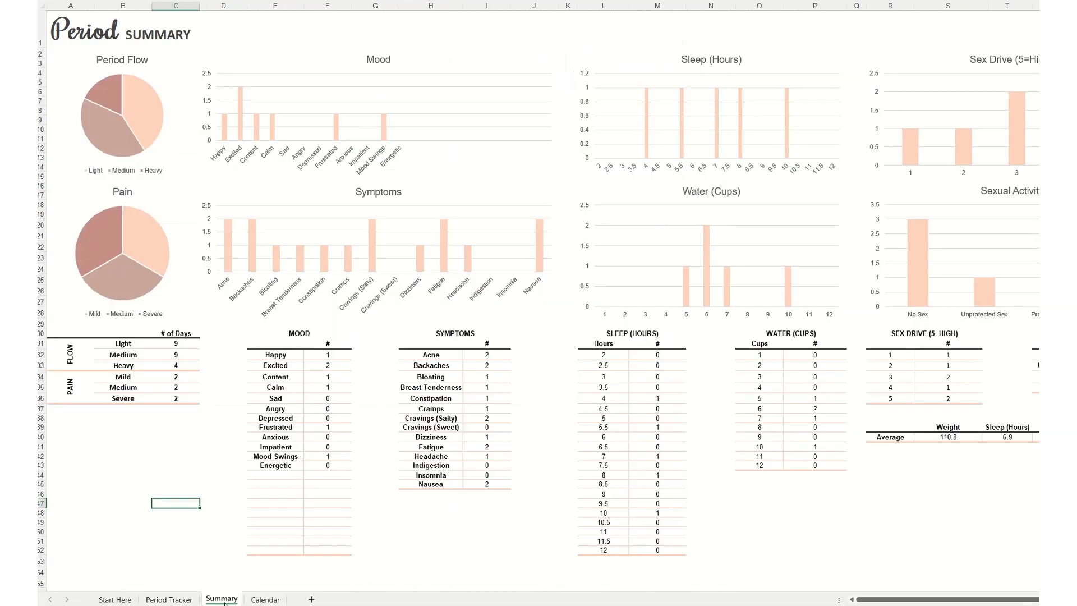
{"action": "mouse_move", "coordinate": [459, 536]}
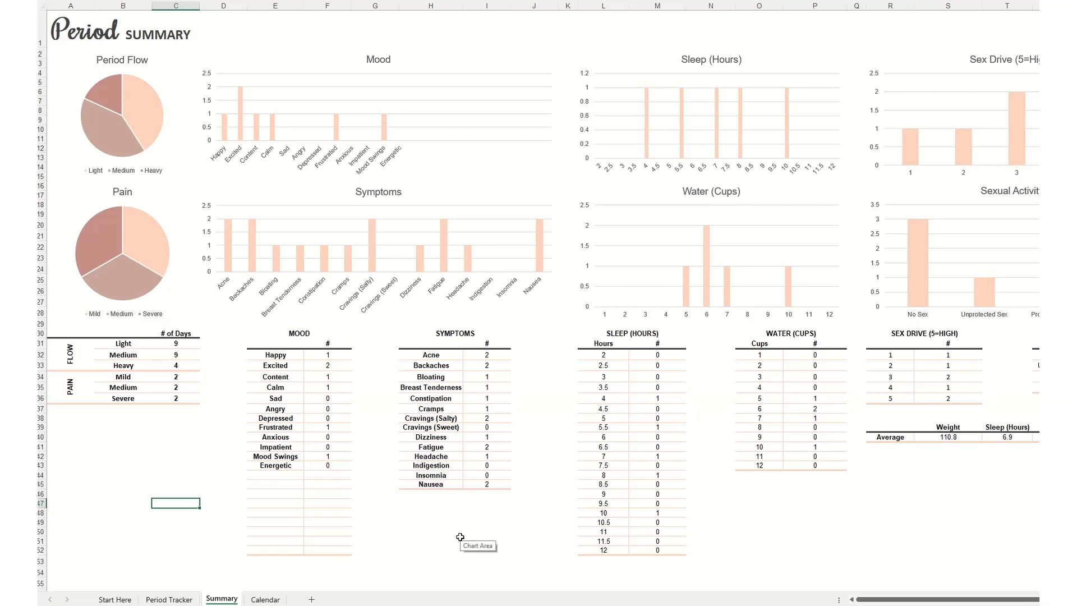
{"action": "mouse_move", "coordinate": [858, 567]}
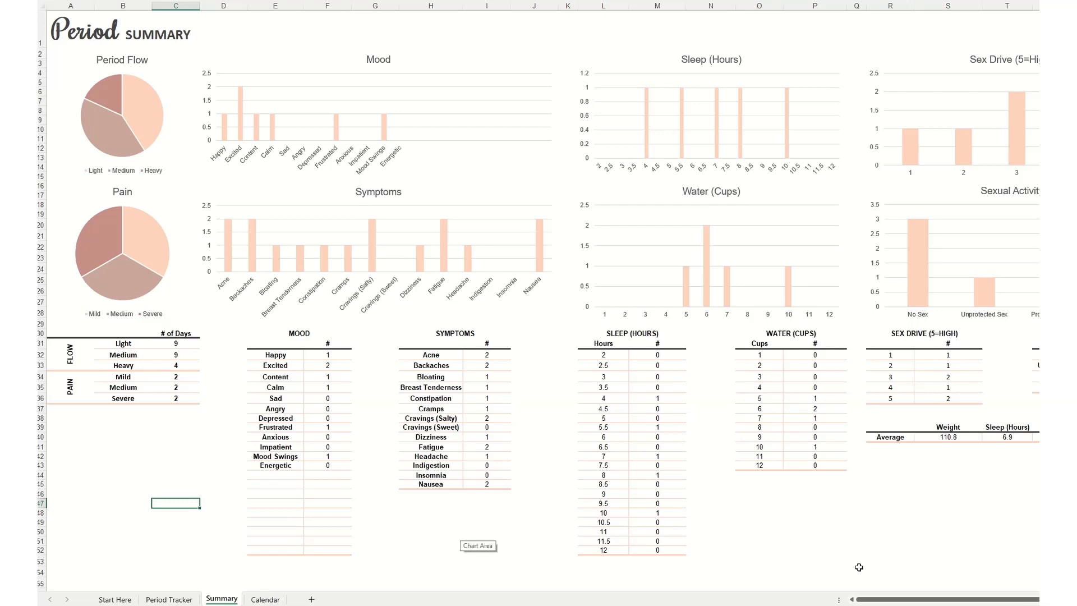
{"action": "scroll", "scroll_direction": "right", "scroll_amount": 3}
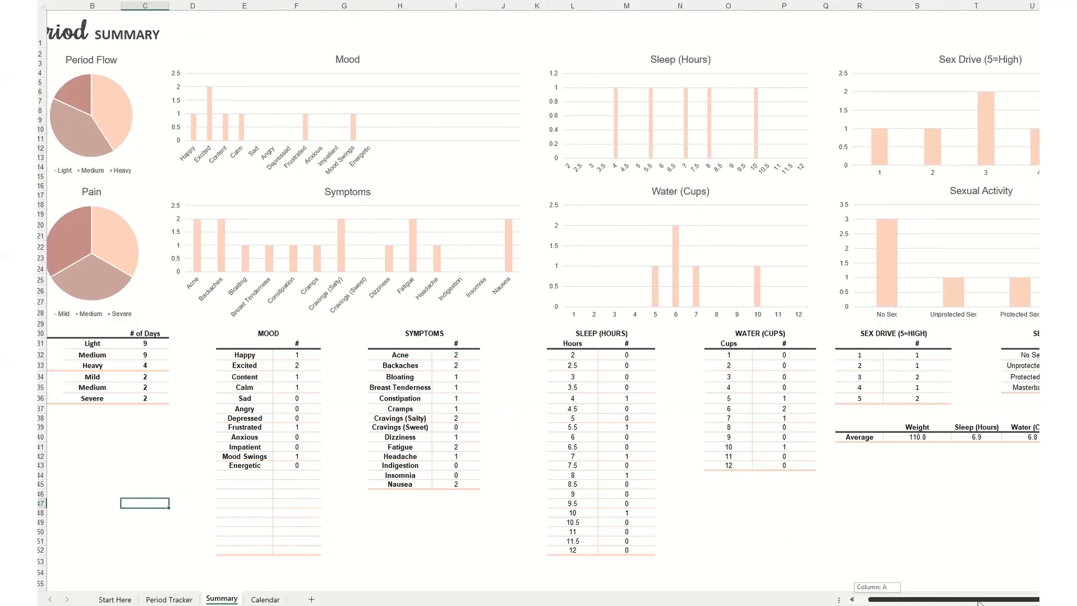
{"action": "scroll", "scroll_direction": "right", "scroll_amount": 3}
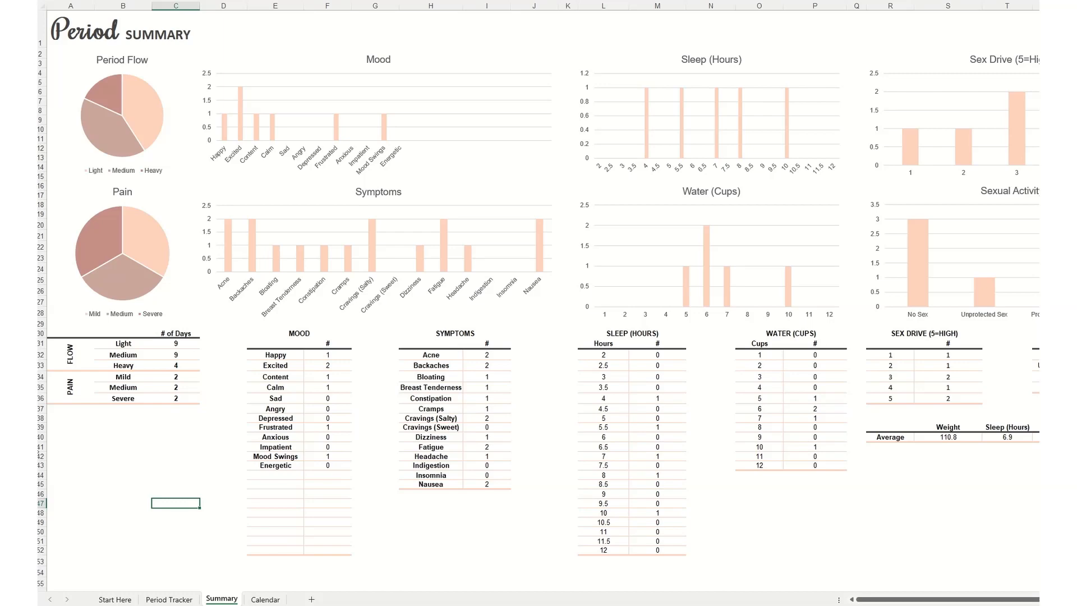
View the Calendar sheet's predicted next period and ovulation dates.
{"action": "left_click", "coordinate": [264, 599]}
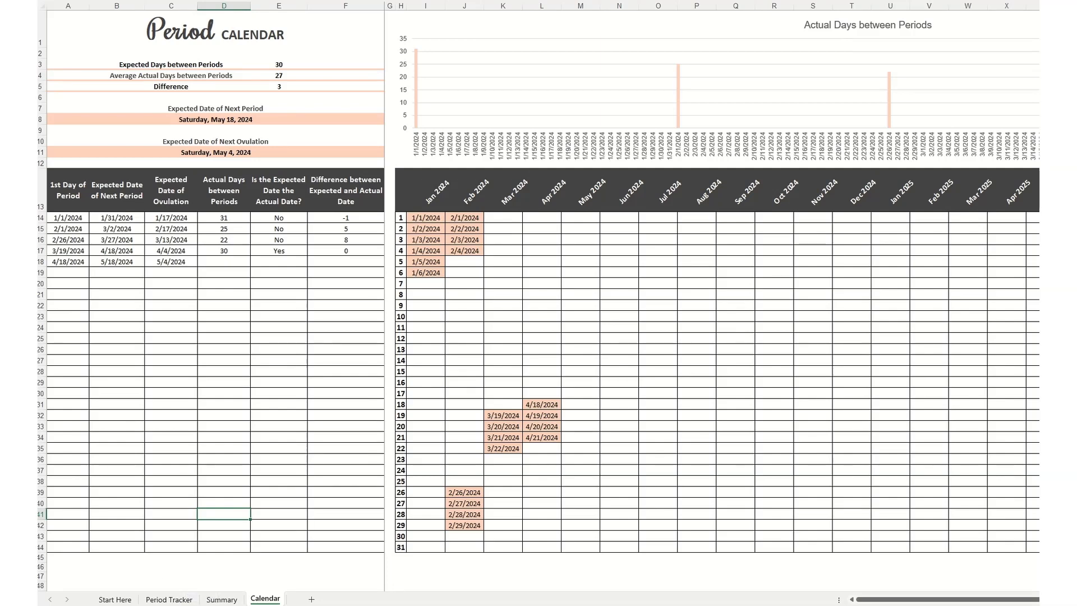
{"action": "mouse_move", "coordinate": [458, 165]}
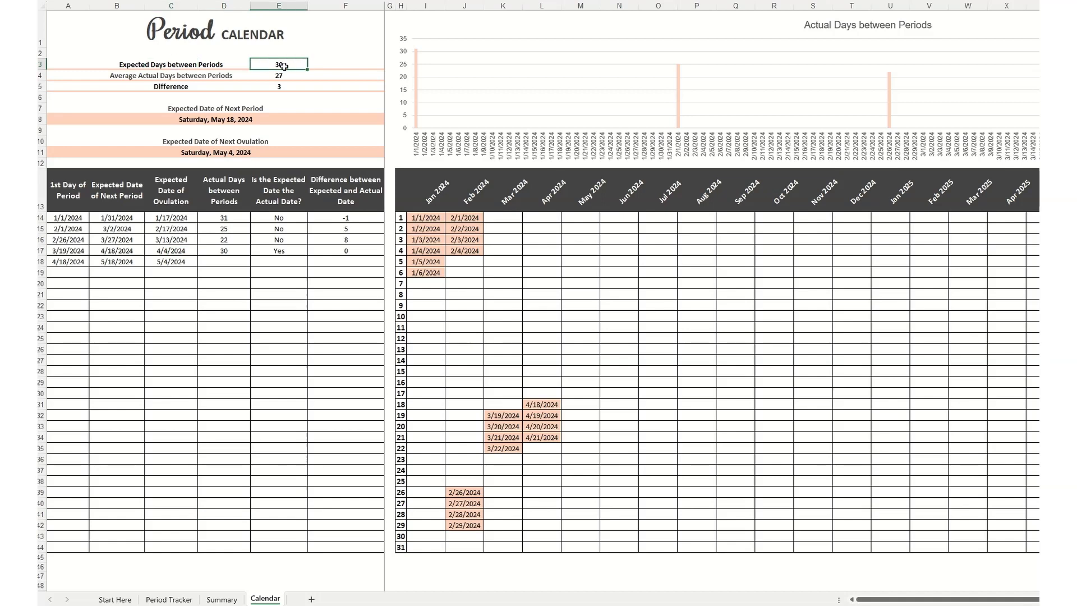
{"action": "mouse_move", "coordinate": [174, 84]}
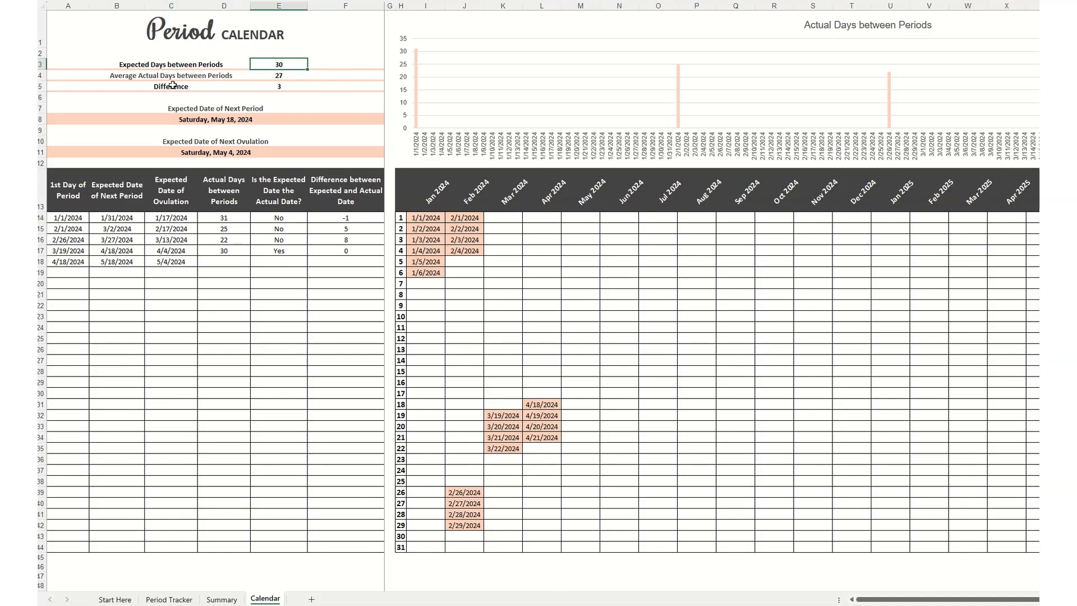
{"action": "left_click", "coordinate": [171, 75]}
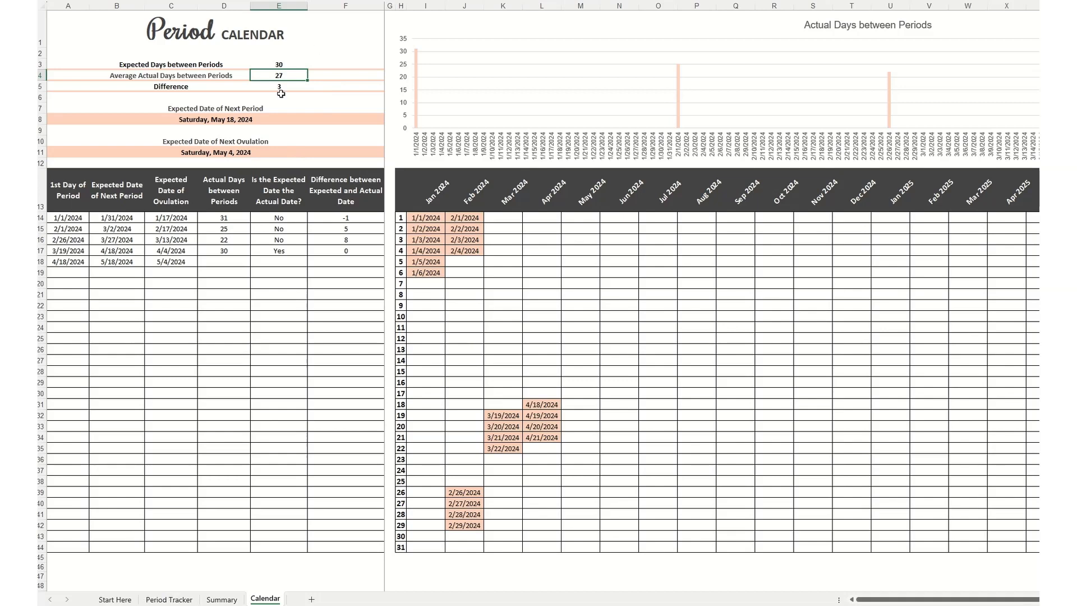
{"action": "left_click", "coordinate": [278, 85]}
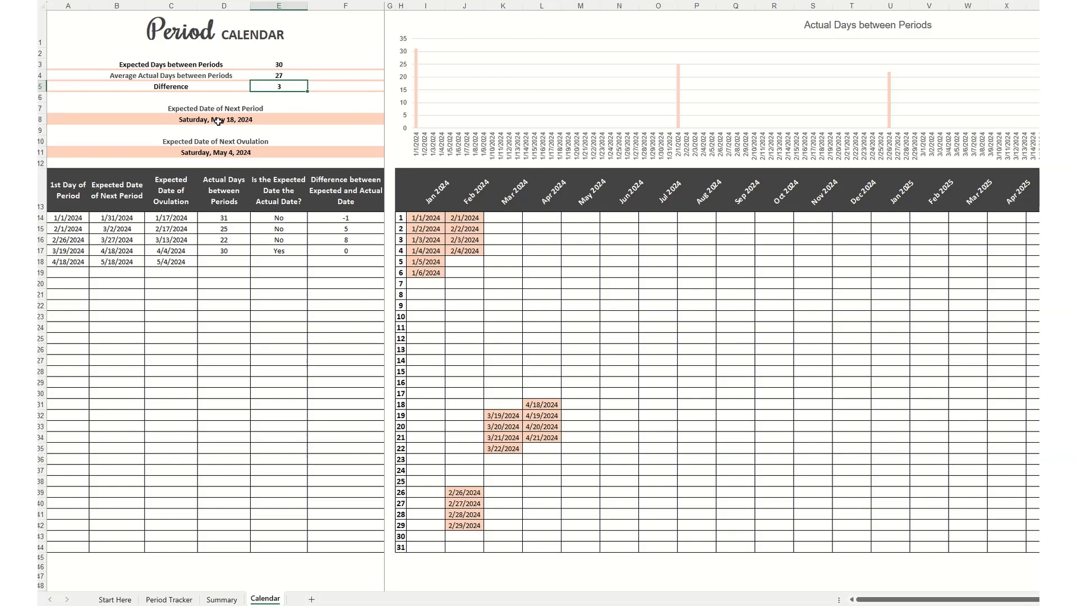
{"action": "left_click", "coordinate": [214, 119]}
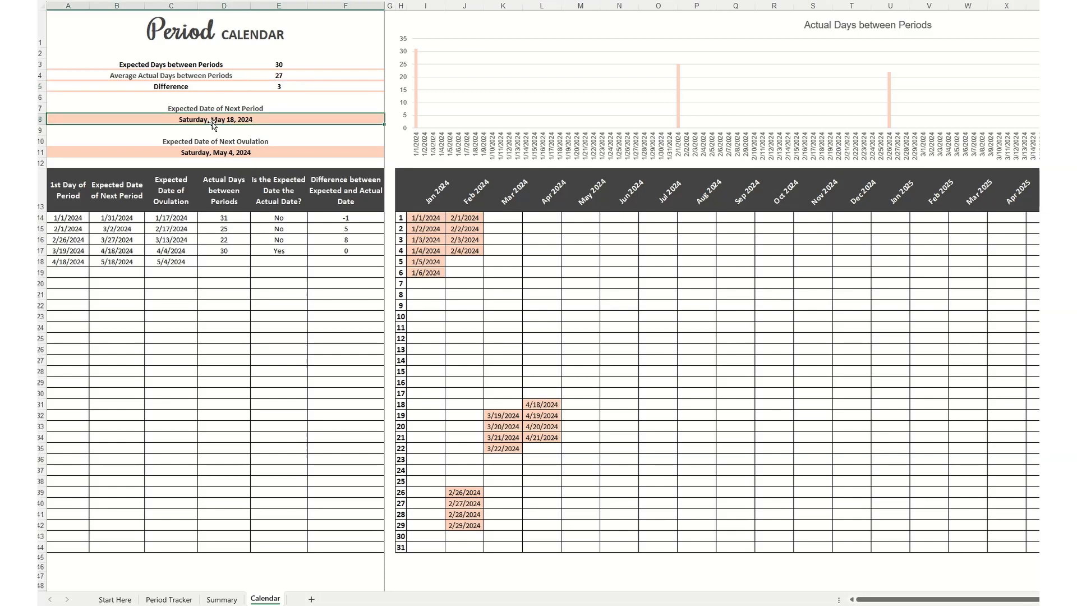
{"action": "mouse_move", "coordinate": [142, 118]}
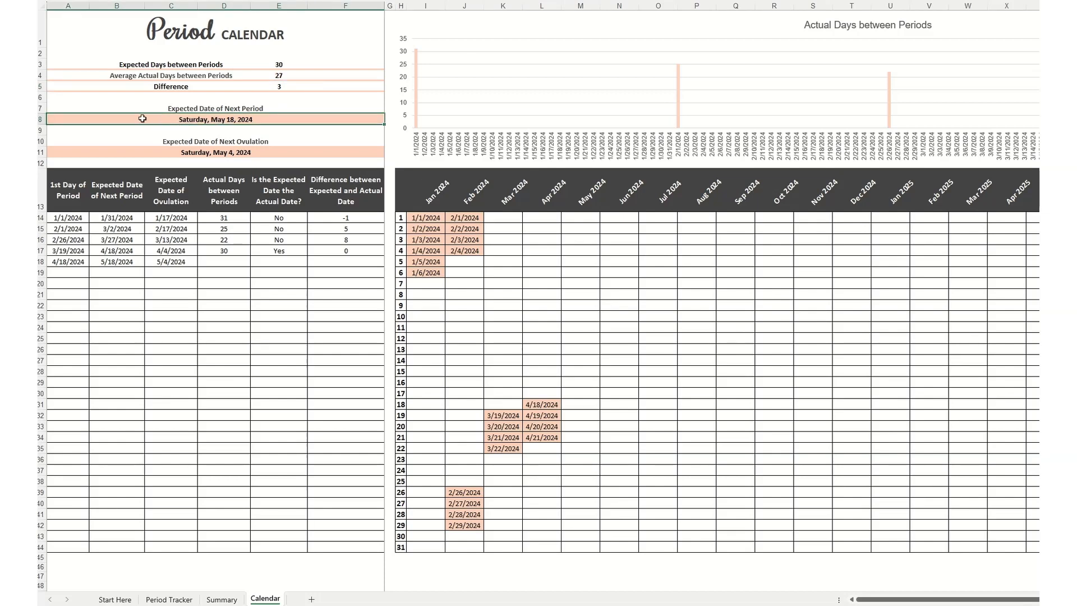
{"action": "mouse_move", "coordinate": [162, 131]}
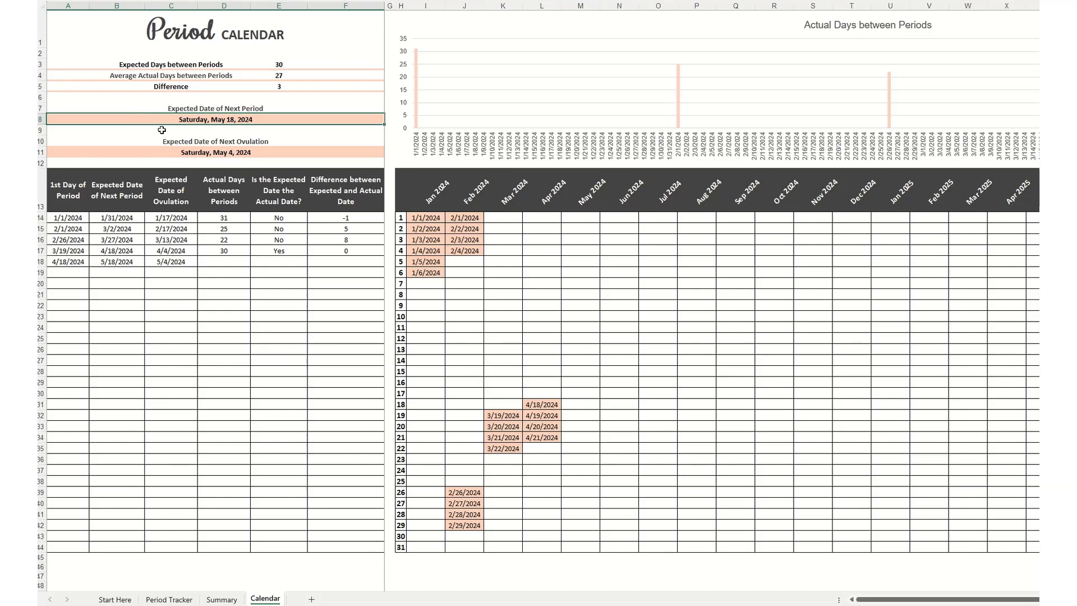
{"action": "left_click", "coordinate": [214, 152]}
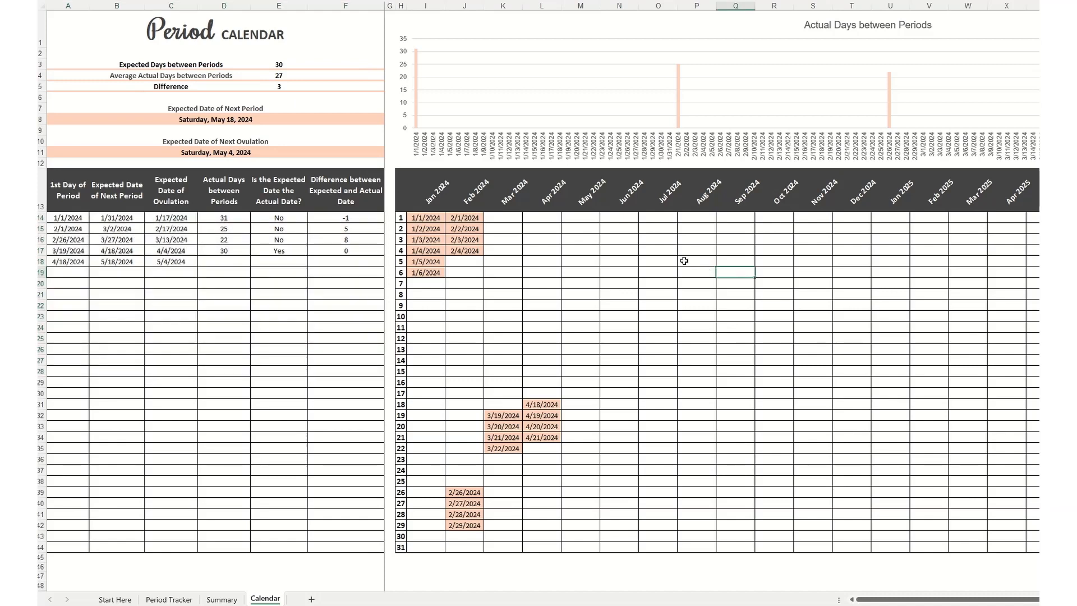
{"action": "mouse_move", "coordinate": [434, 209]}
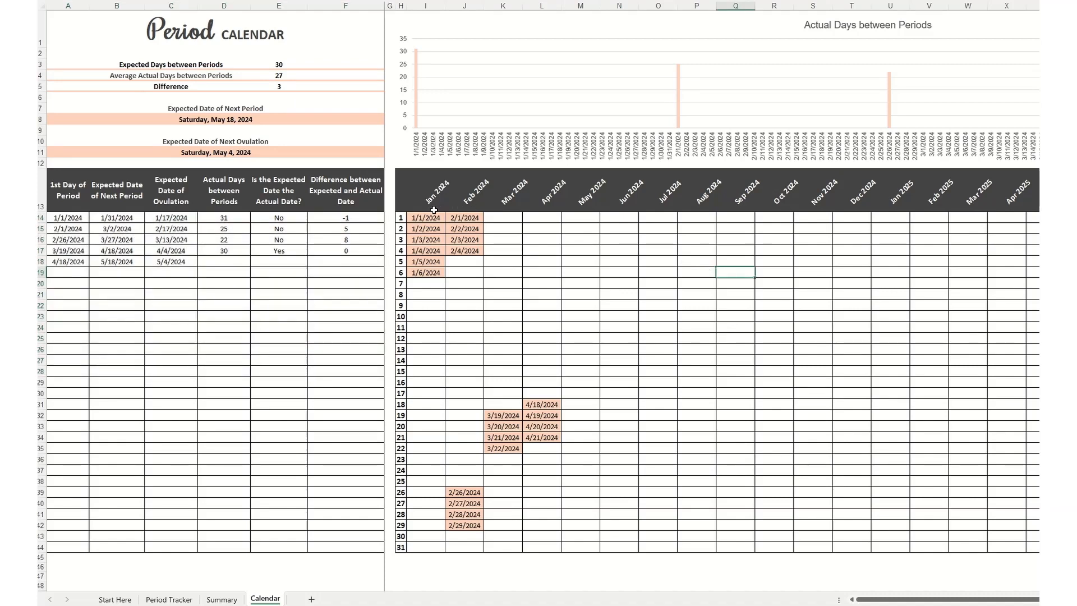